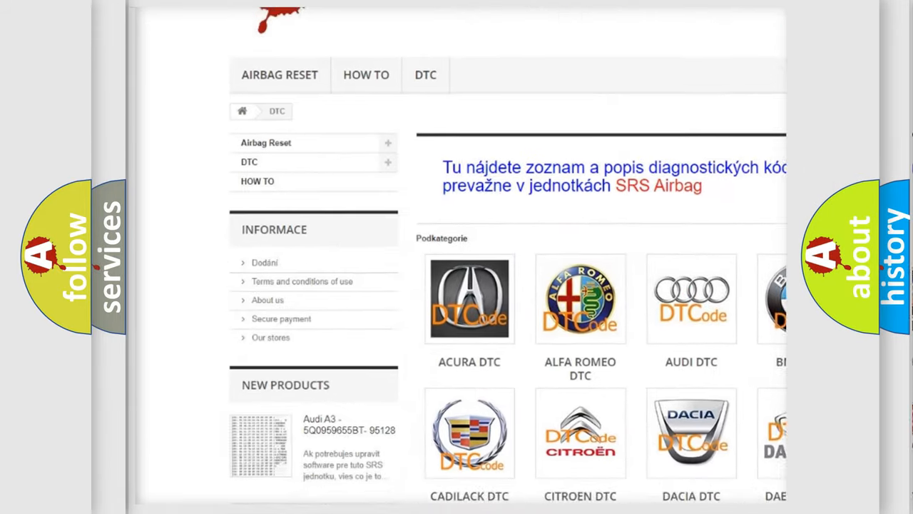
pyautogui.scroll(-3)
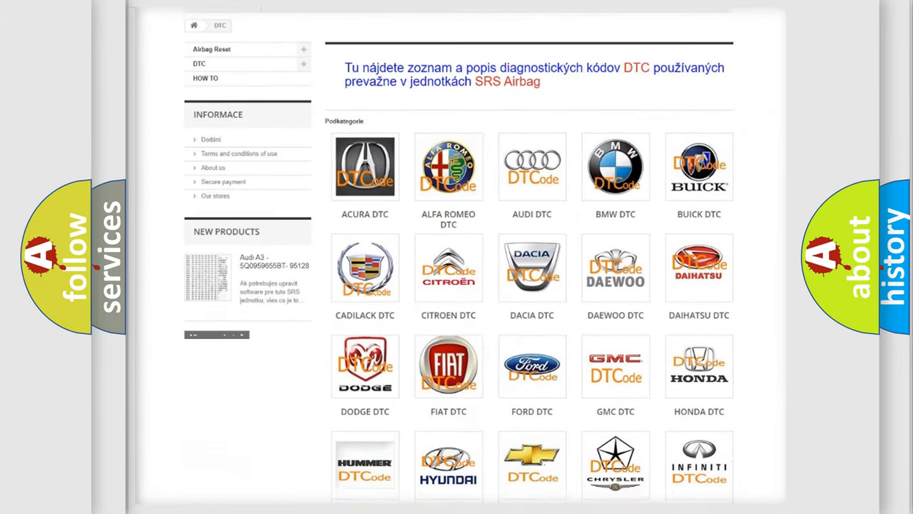
pyautogui.scroll(-3)
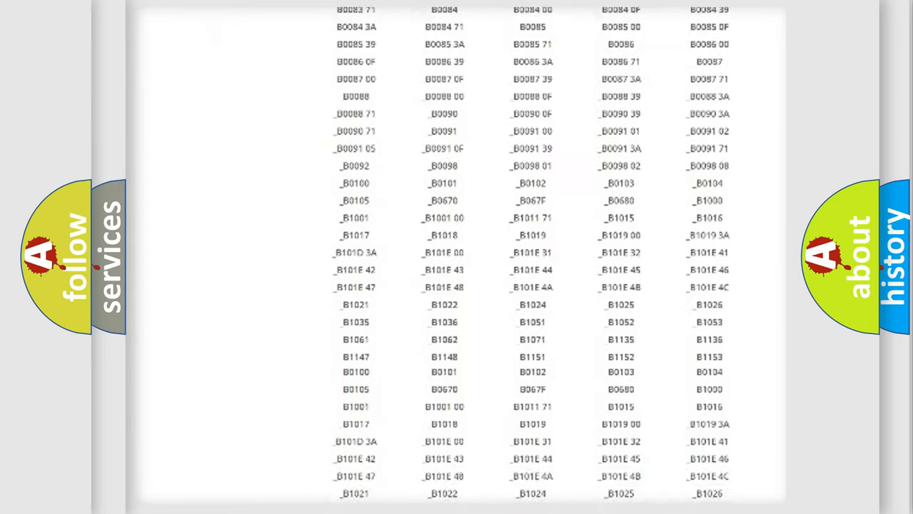
pyautogui.scroll(3)
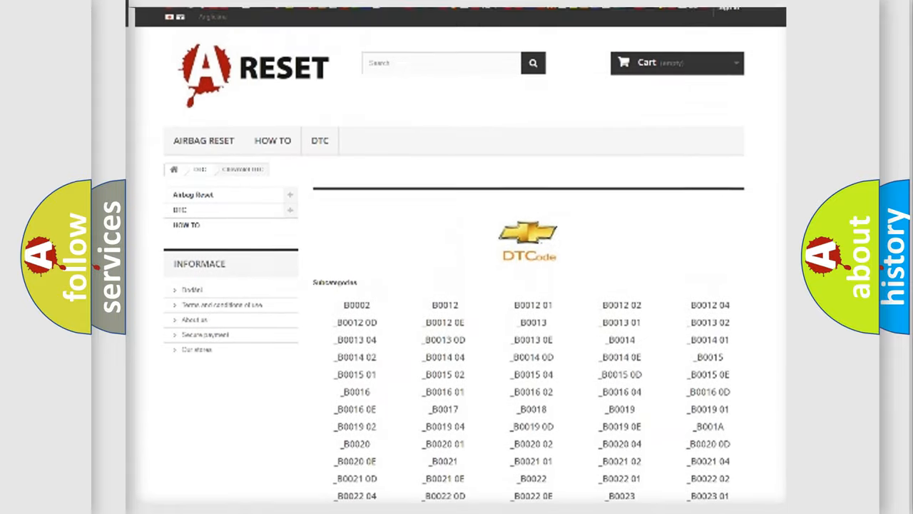